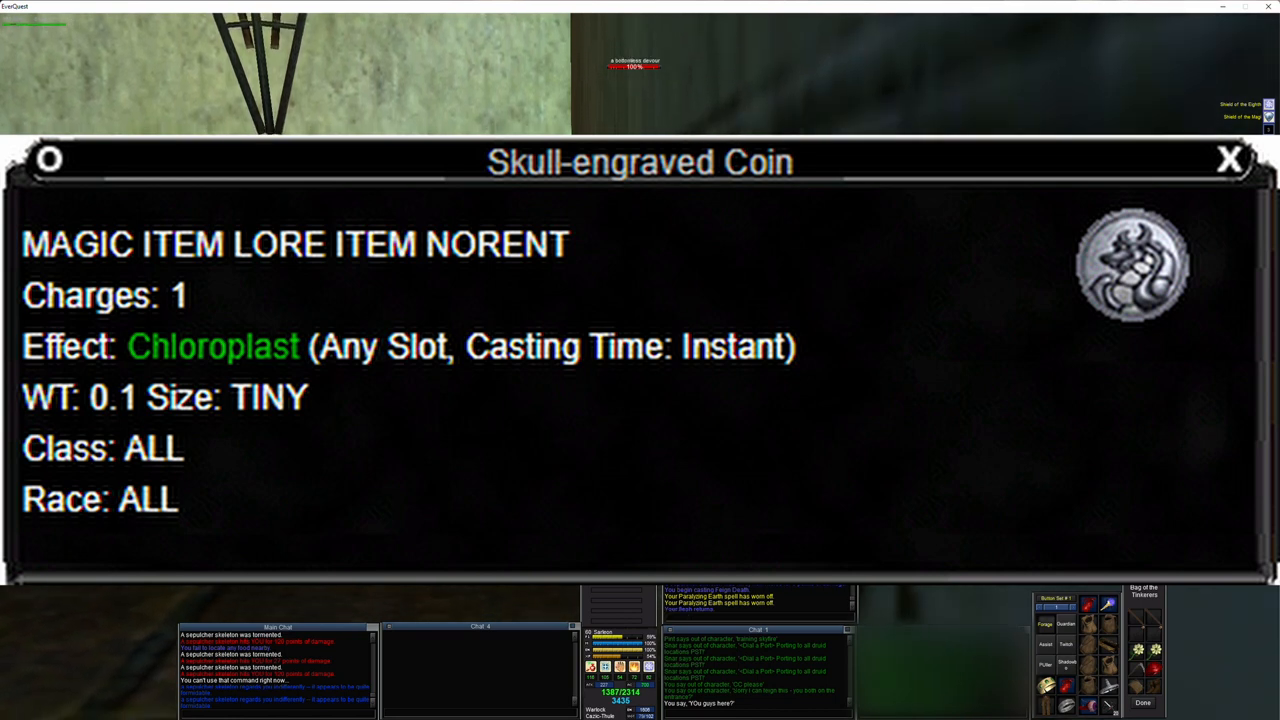
- Close the Skull-engraved Coin item window after reviewing its properties
left_click(1230, 160)
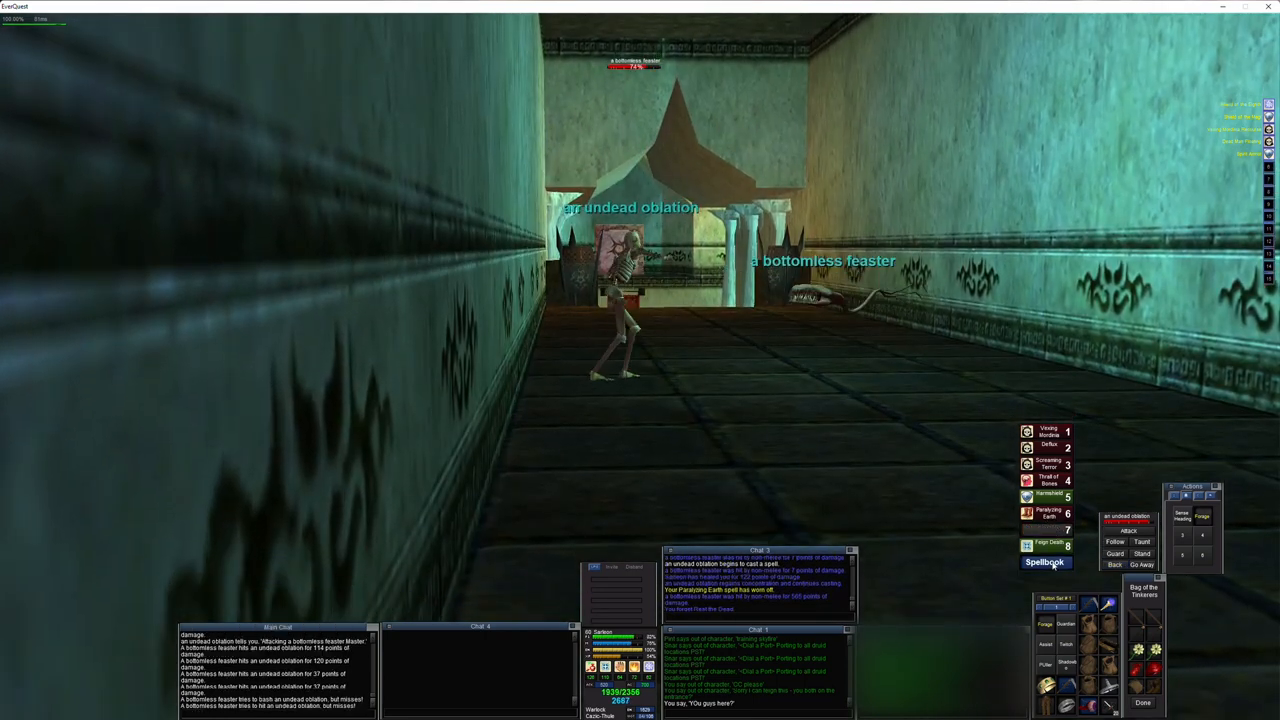
- Order the undead oblation pet to attack the bottomless feaster
left_click(1043, 561)
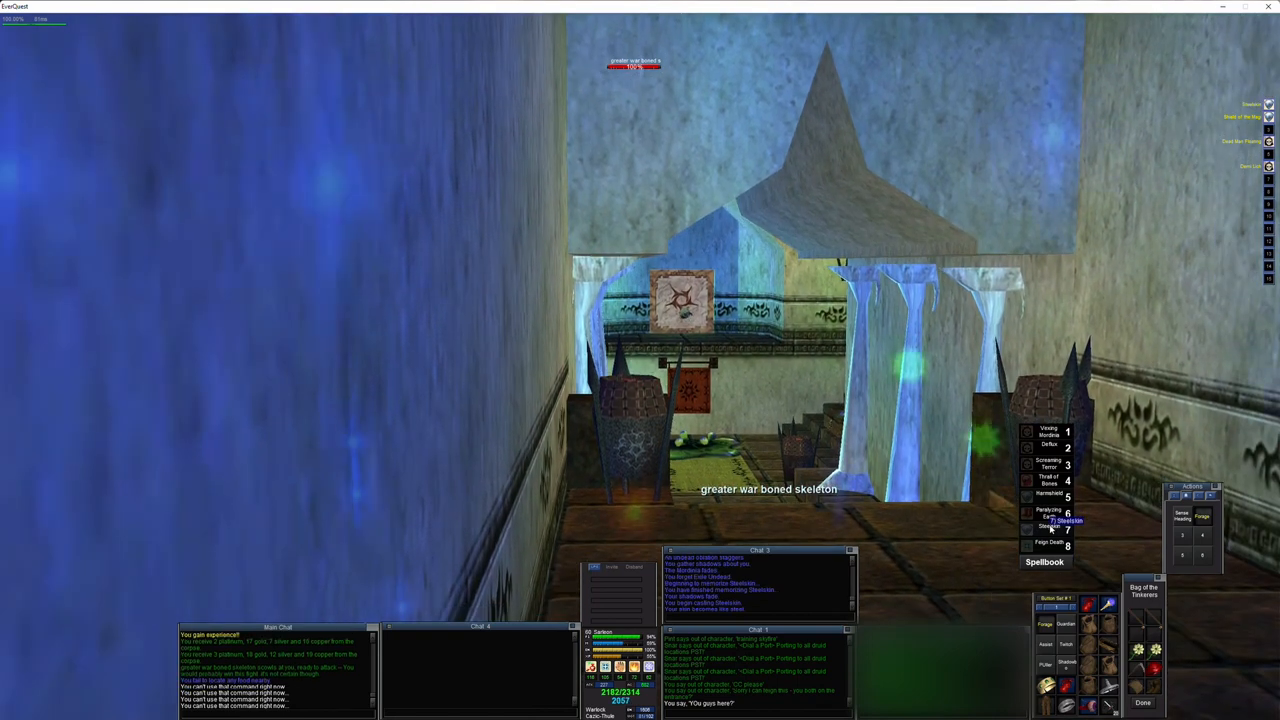
- Forget Shieldskin from spell gem 7 and open the spellbook
left_click(1043, 561)
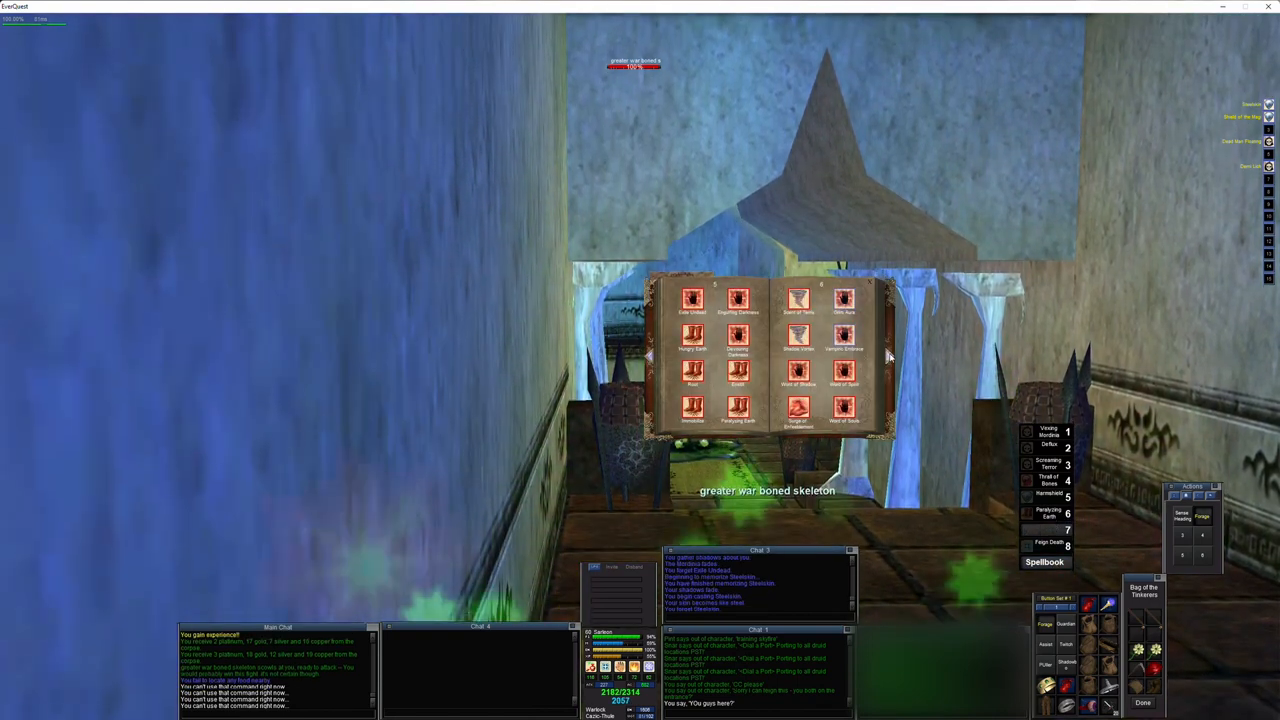
left_click(888, 356)
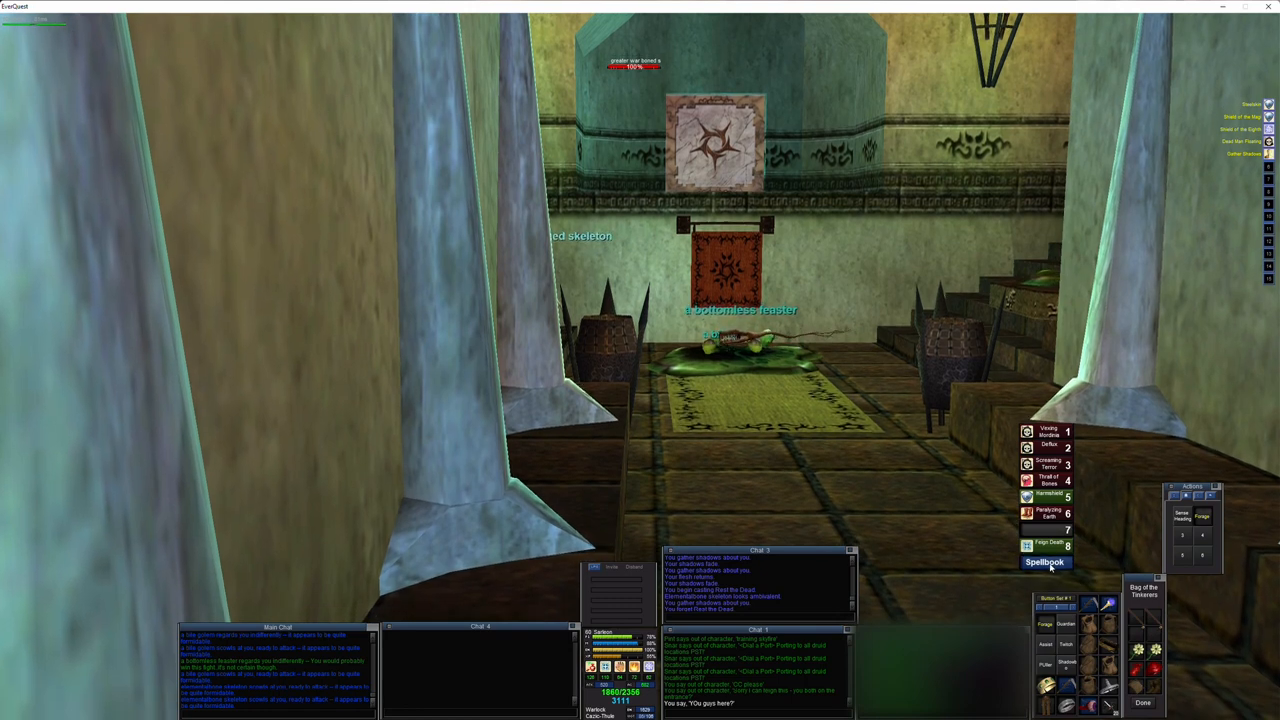
- Send the charmed bile golem against the greater war boned skeleton
left_click(1043, 561)
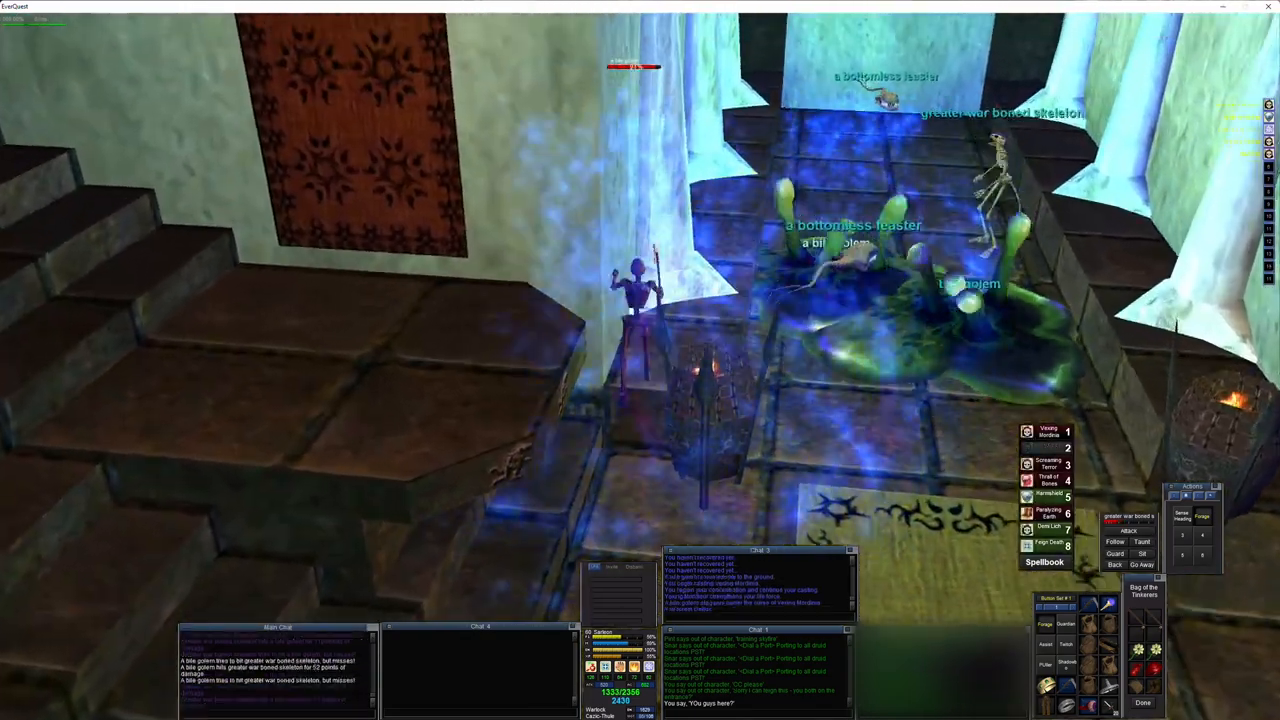
- Open the necromancer spellbook from the button below the spell gems
left_click(1043, 561)
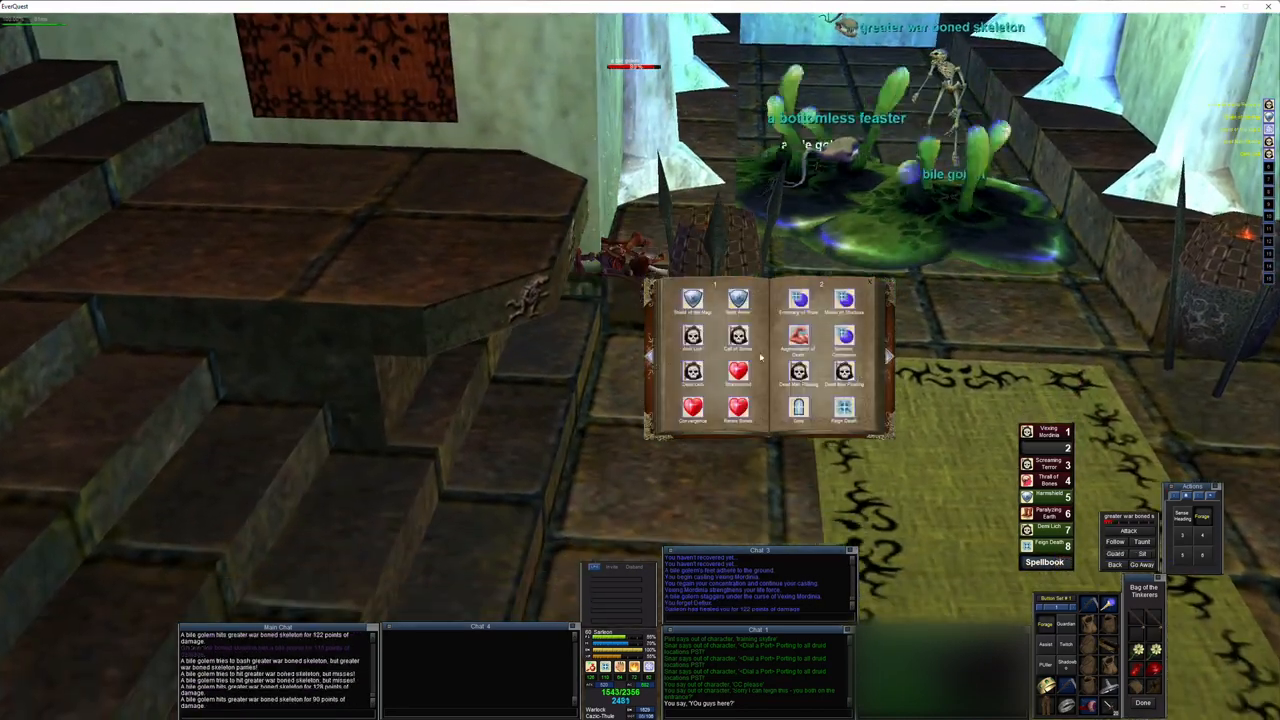
left_click(888, 356)
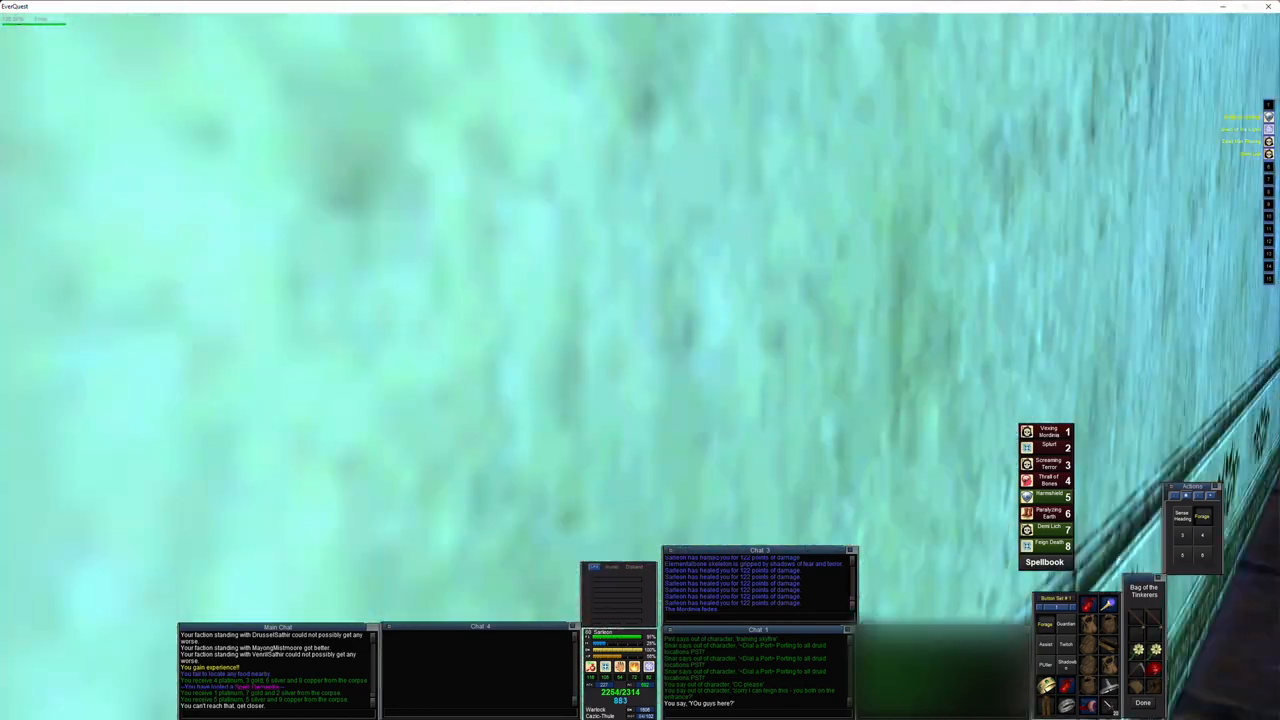
mouse_move(598, 357)
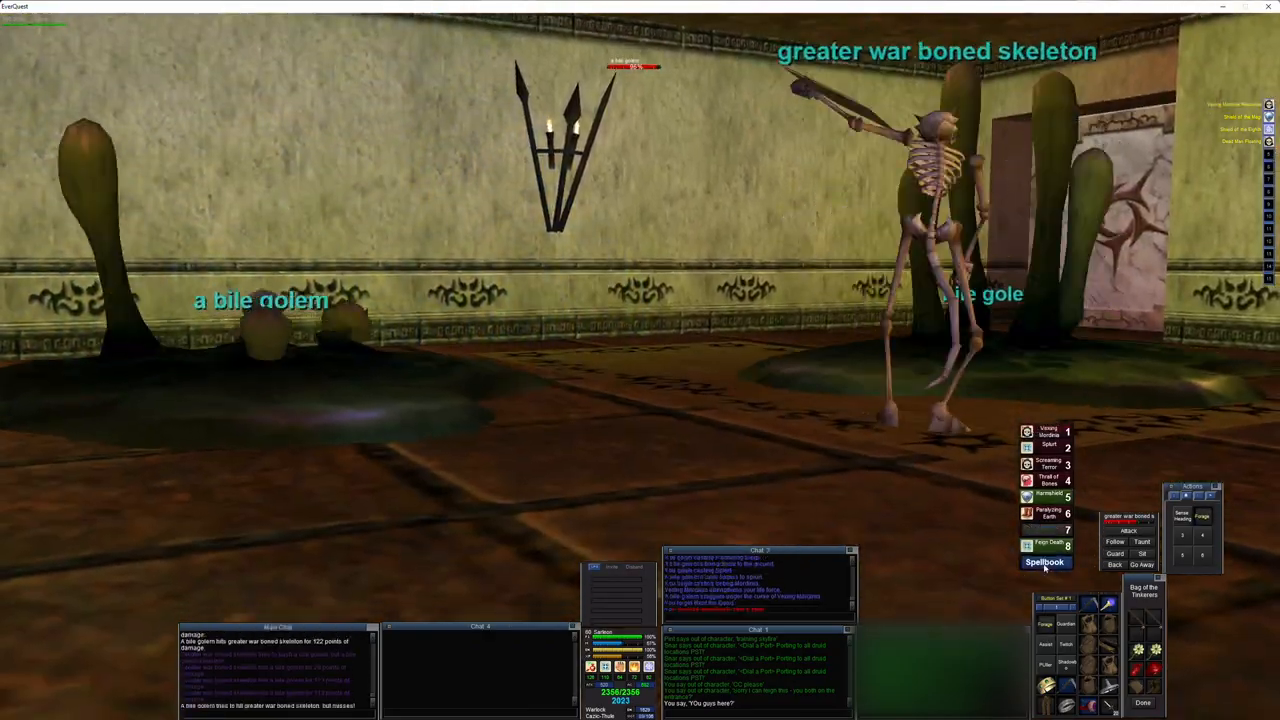
- Send the greater war boned skeleton pet to attack a bile golem
left_click(1043, 561)
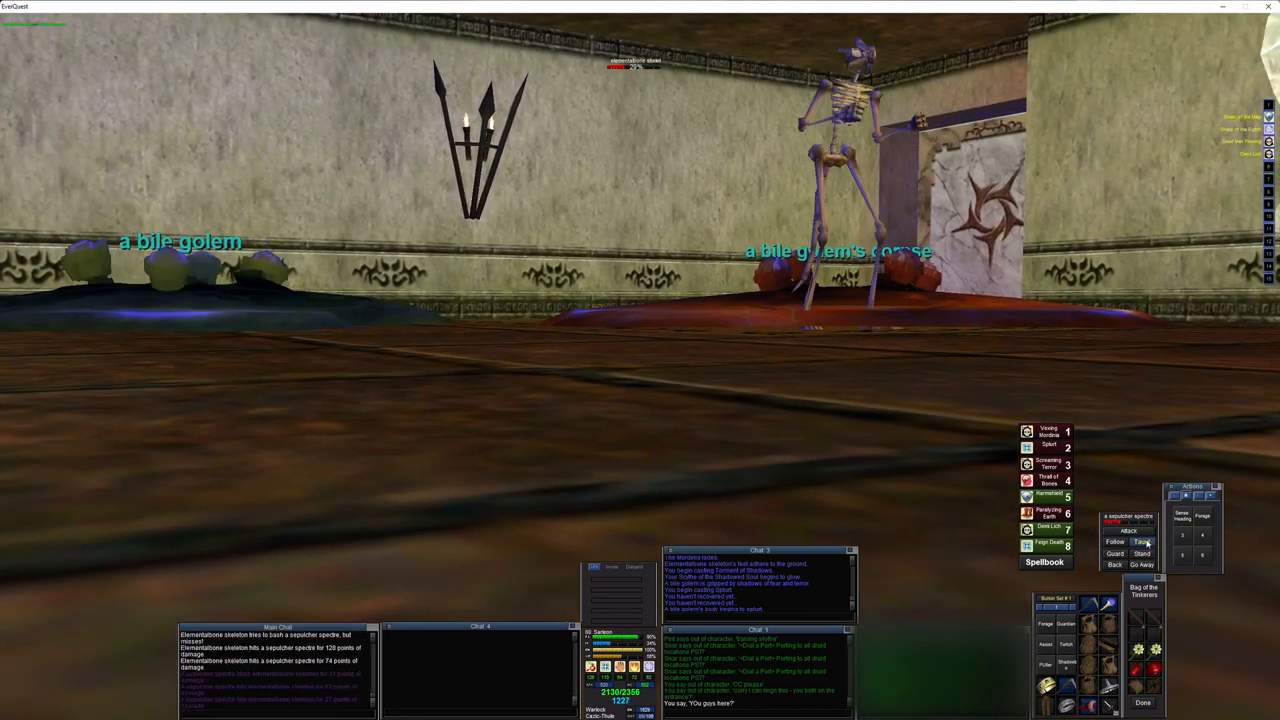
- Have the skeleton pet attack and taunt the sepulcher spectre
left_click(1044, 561)
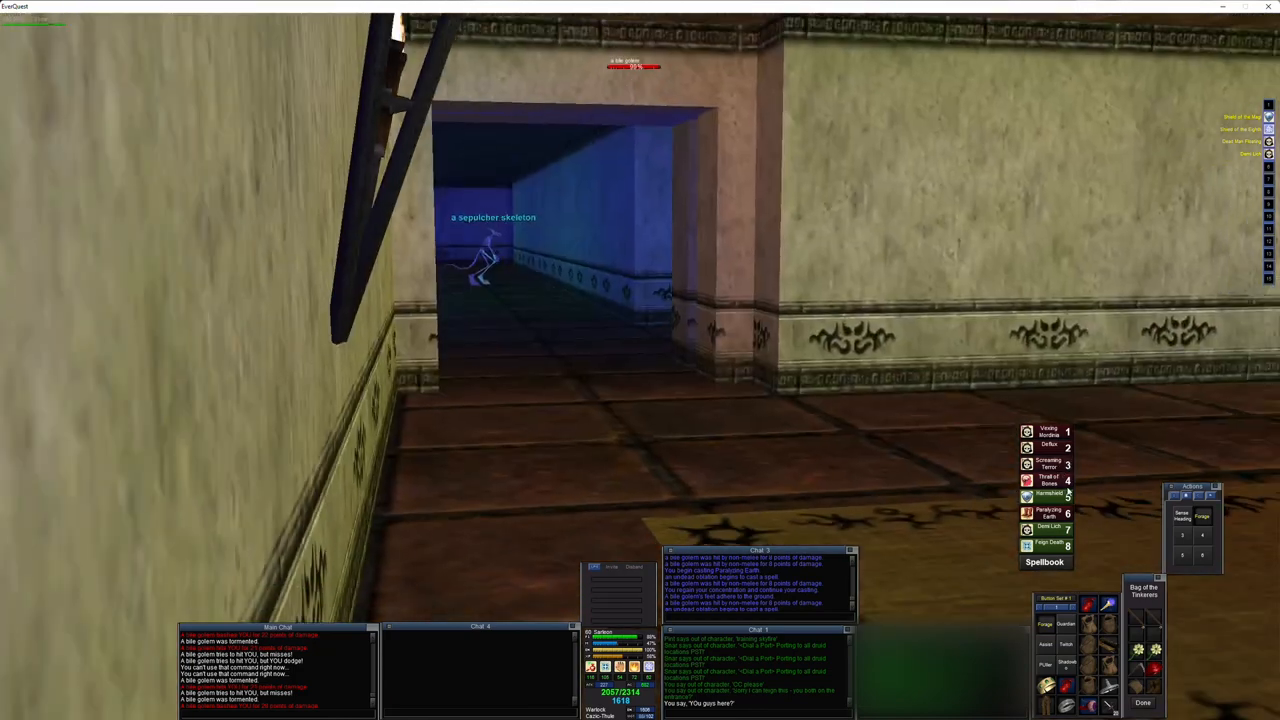
- Slay the bile golem, then cast Screaming Terror on the greater war boned skeleton
left_click(1043, 561)
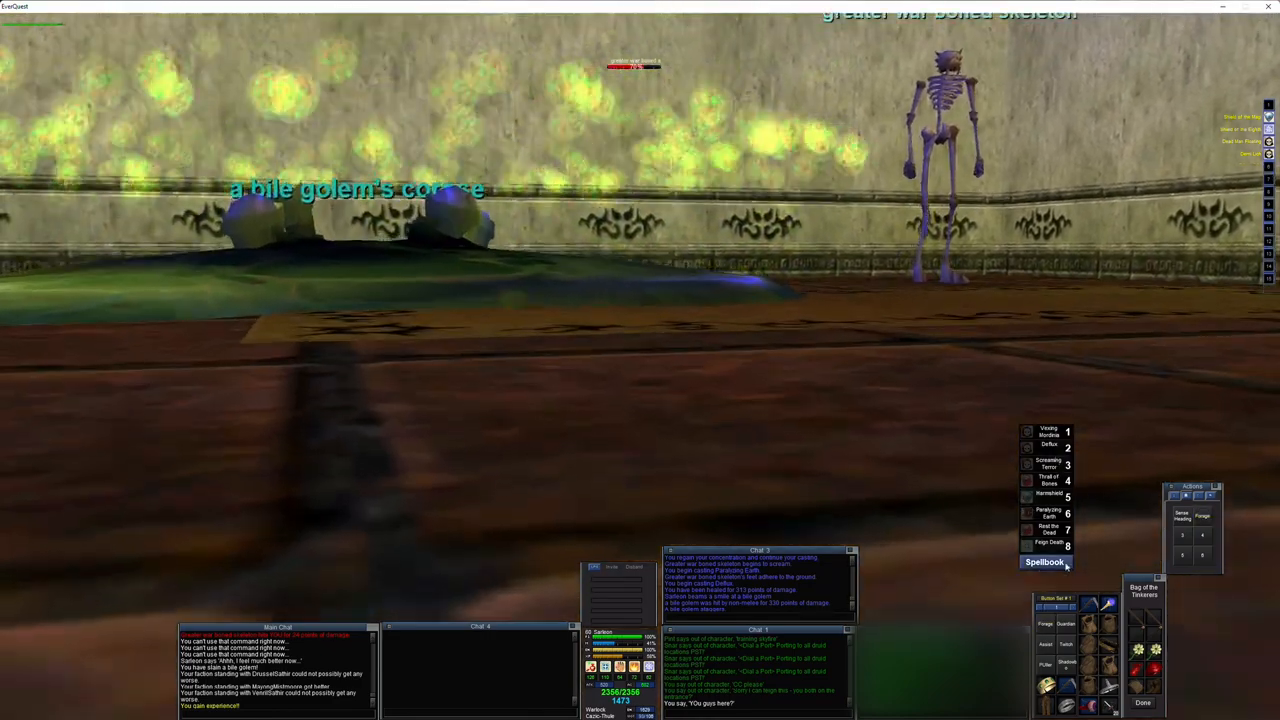
left_click(1044, 561)
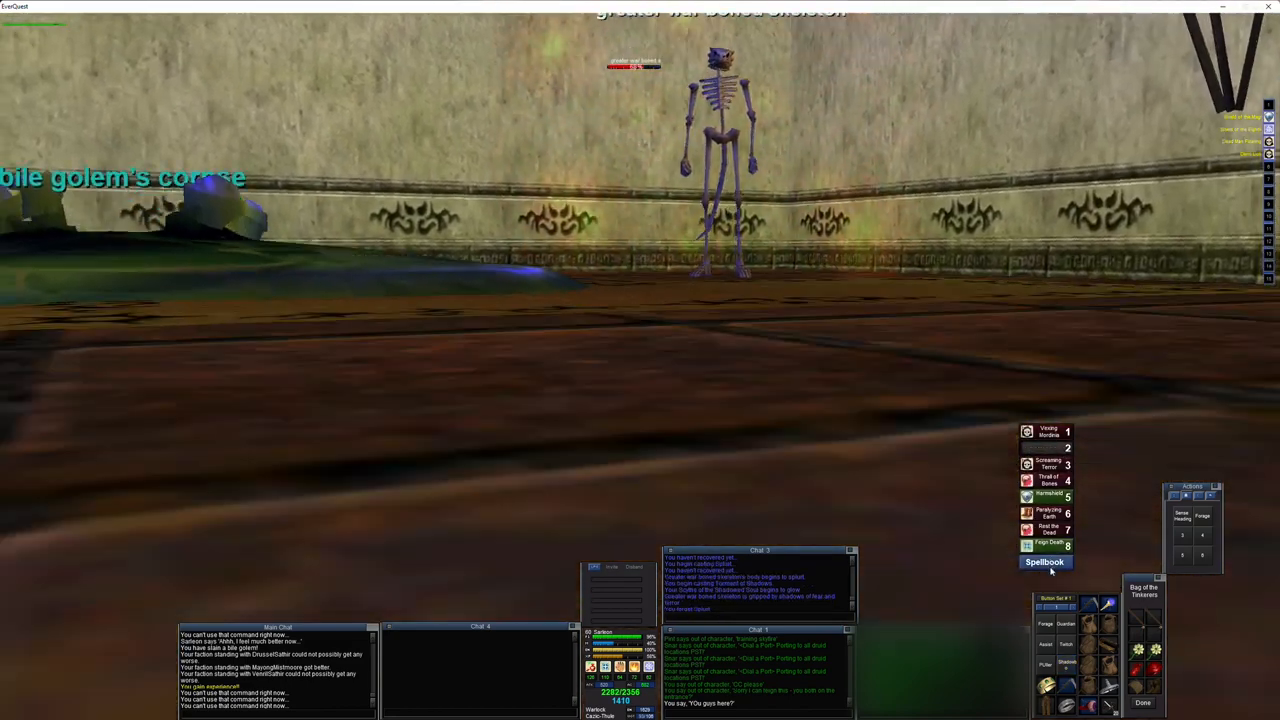
- Cast damage and debuff spells on the respawned bottomless feaster
left_click(1044, 561)
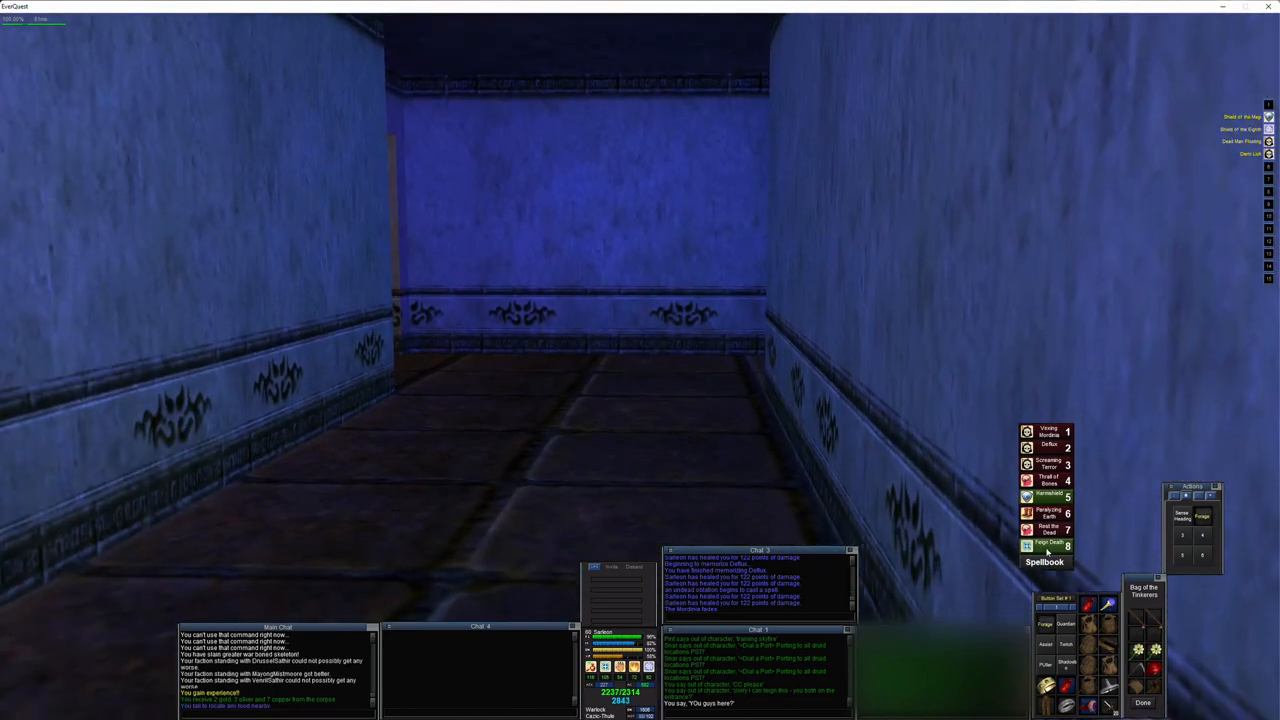
left_click(1043, 561)
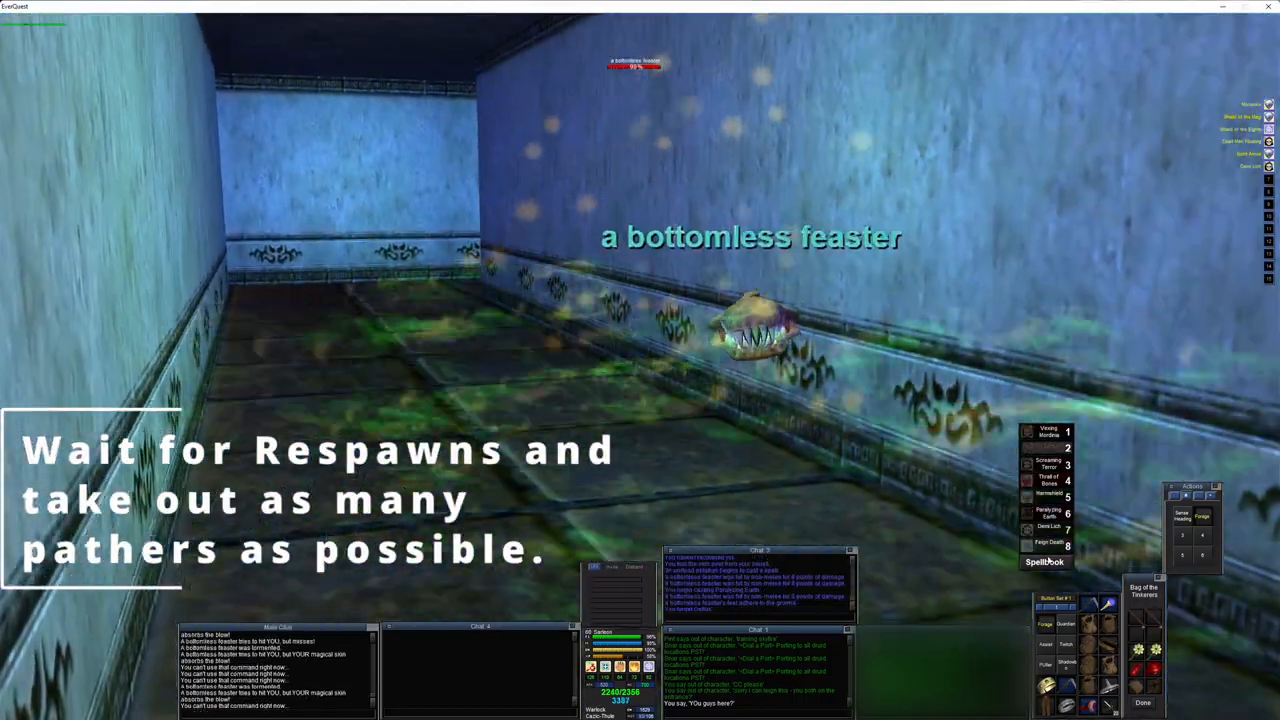
- Hit the pulled bile golem with Screaming Terror and damage spells
left_click(1043, 561)
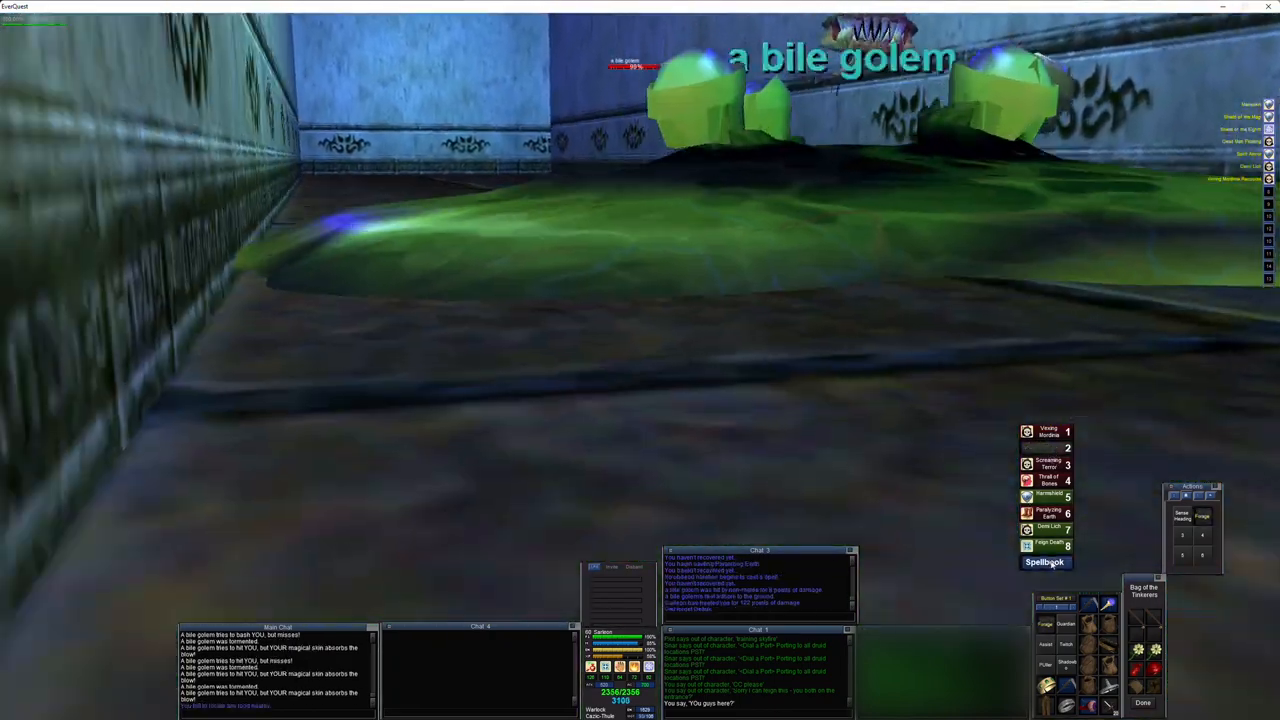
- Charm a sepulcher skeleton onto the bile golem and memorize Pyrocruor into gem 2
left_click(1044, 562)
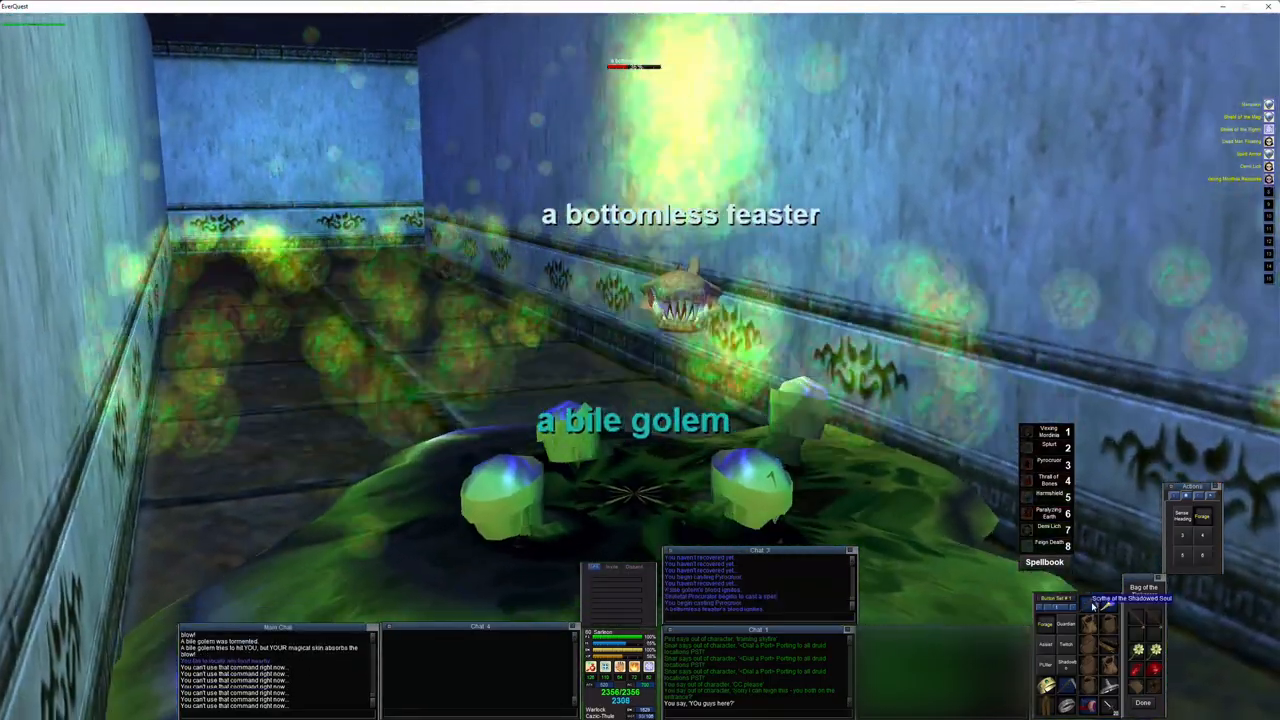
left_click(1044, 561)
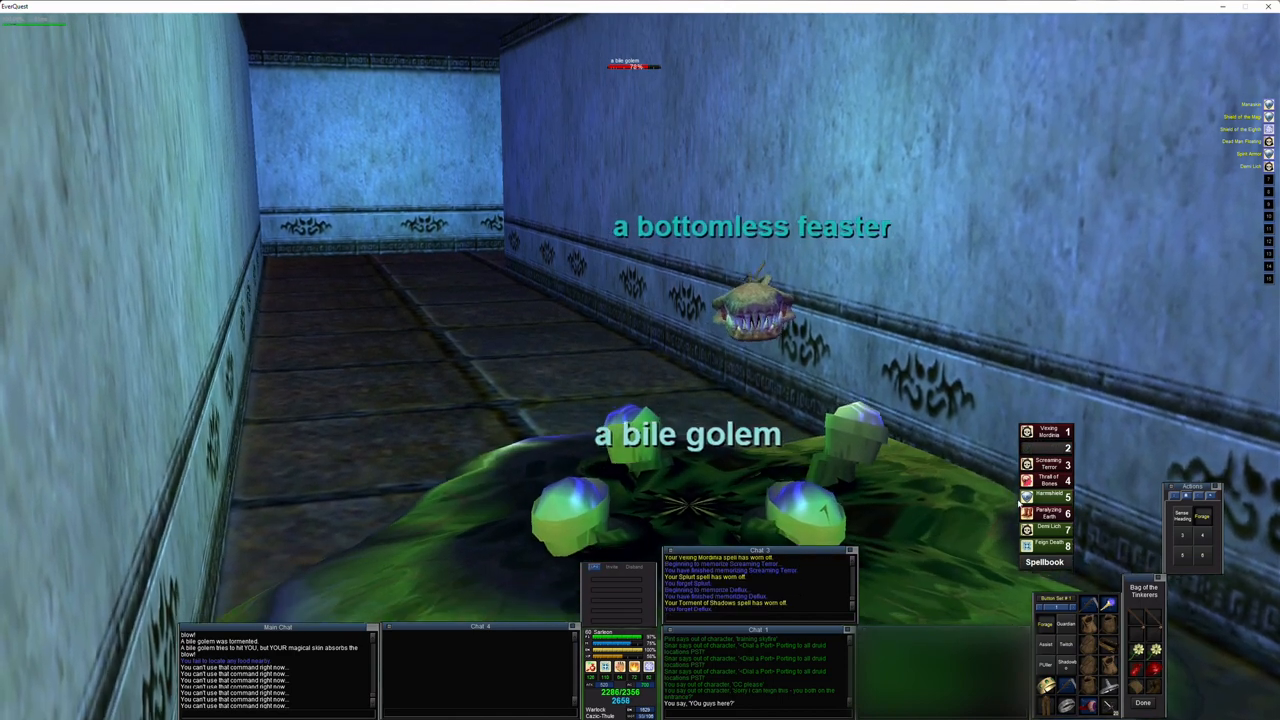
left_click(1044, 561)
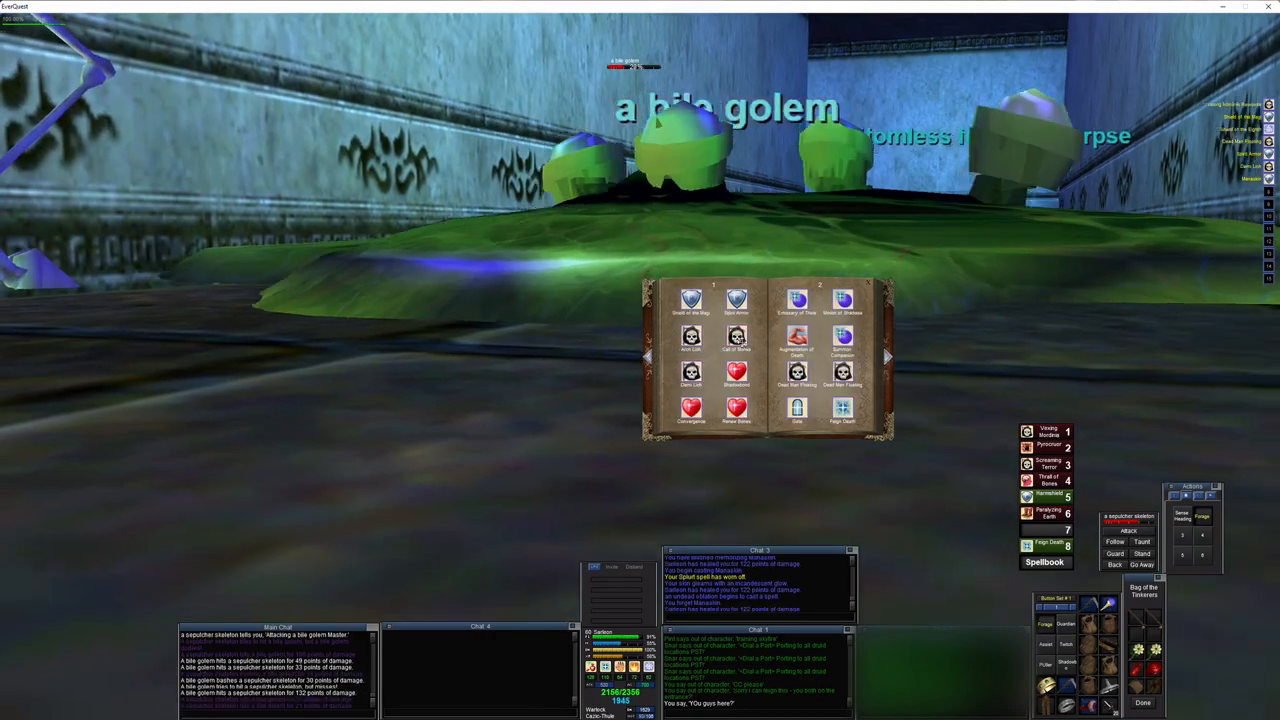
- Close the spellbook and cast Torment of Shadows on the sepulcher skeleton, down to 42%
left_click(888, 357)
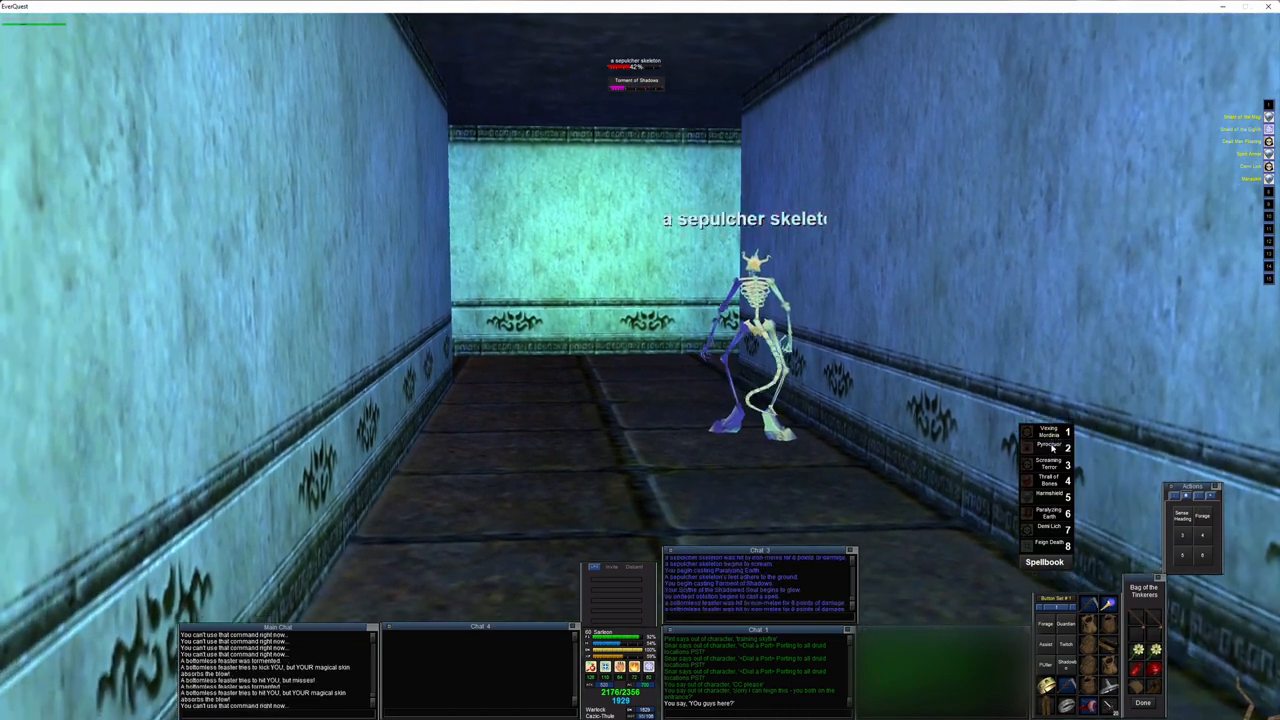
- Cast damage and slow spells on both bottomless feasters until they are slain
left_click(1043, 561)
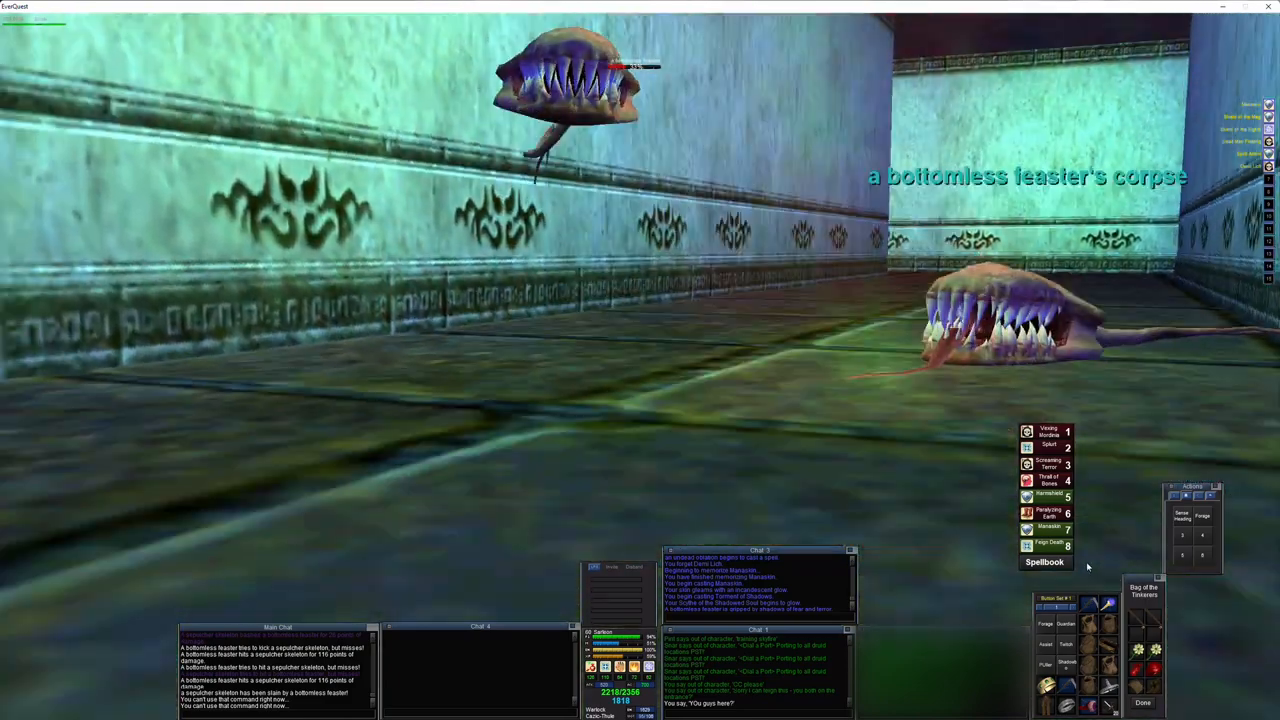
left_click(1044, 561)
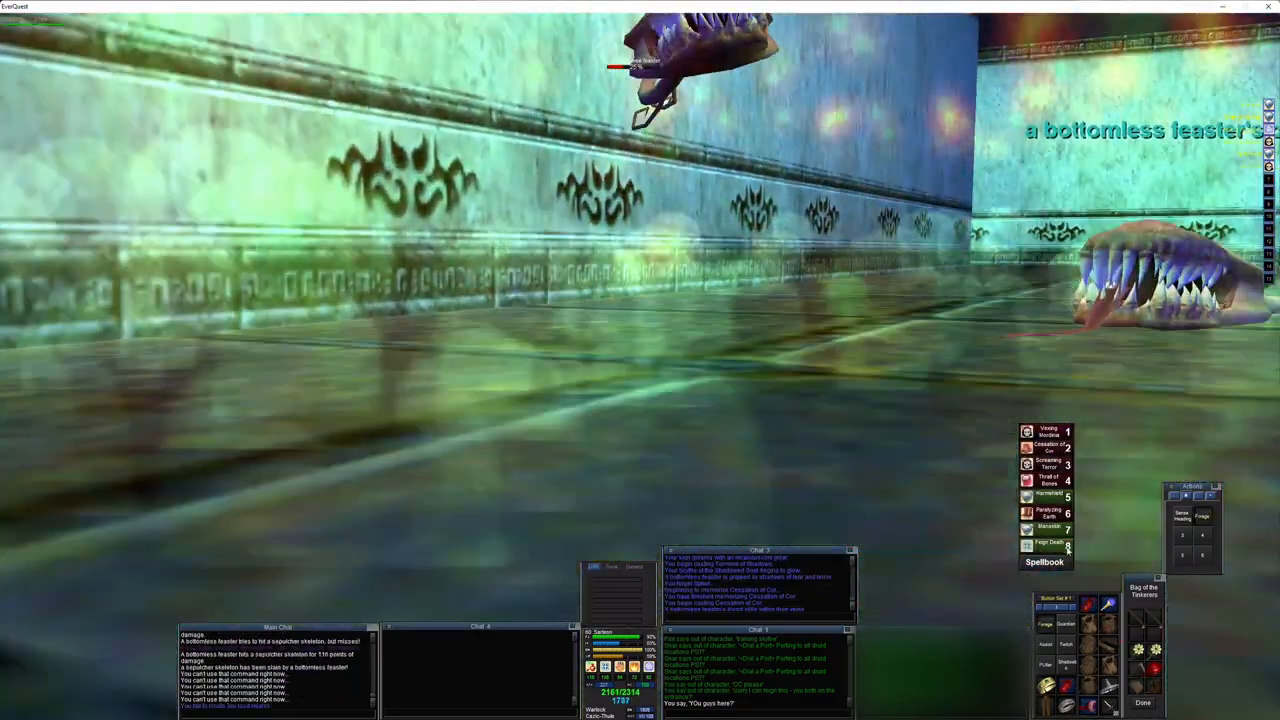
left_click(1043, 561)
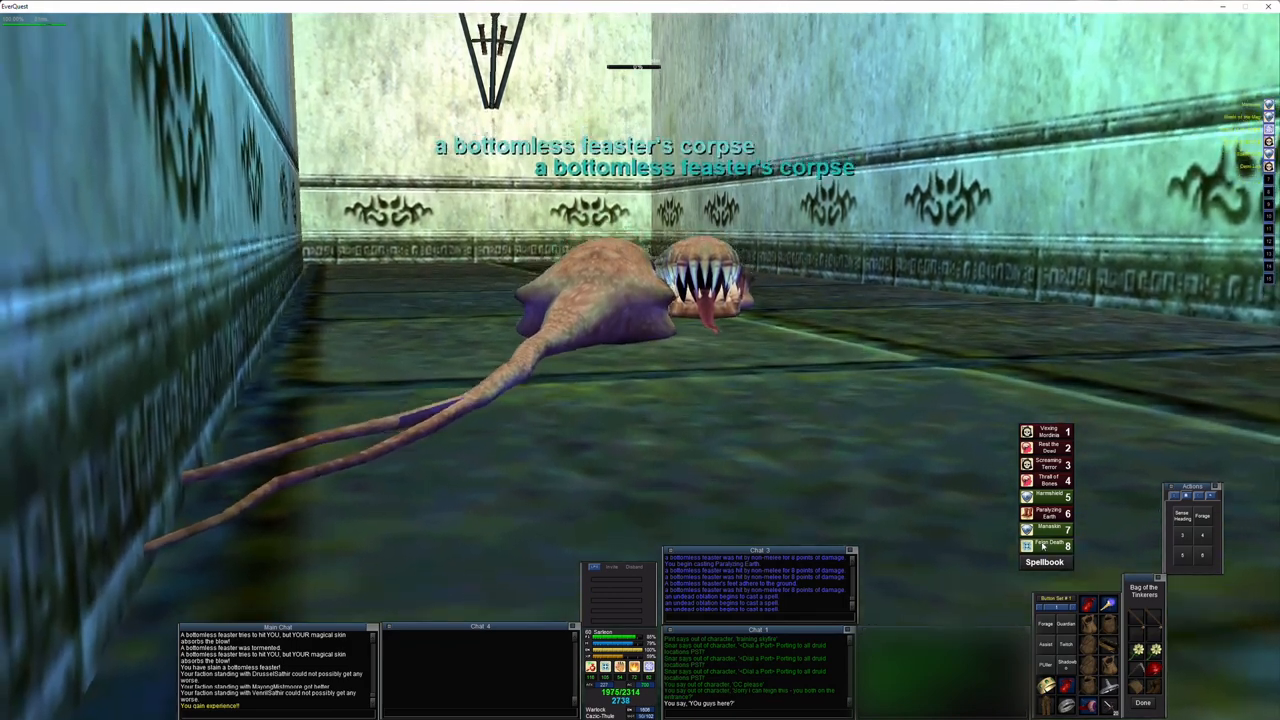
left_click(1044, 561)
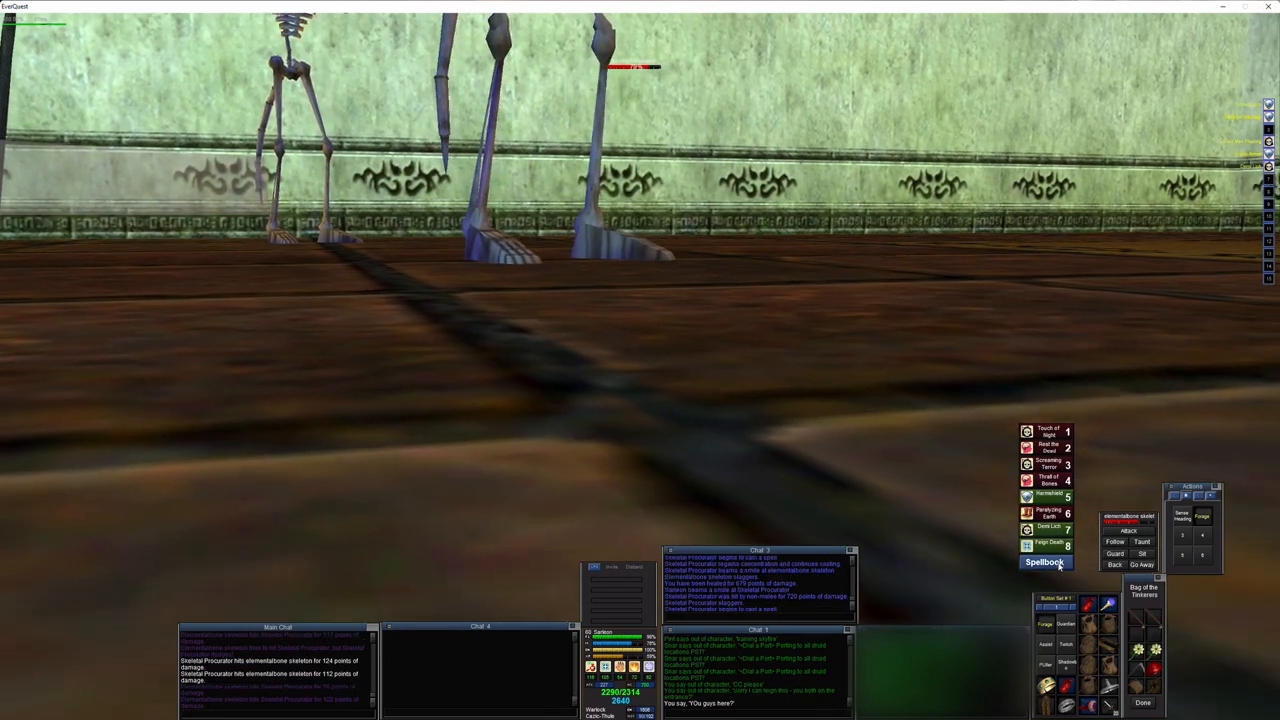
- Open the spellbook while the charmed pet fights the Skeletal Procurator
left_click(1044, 561)
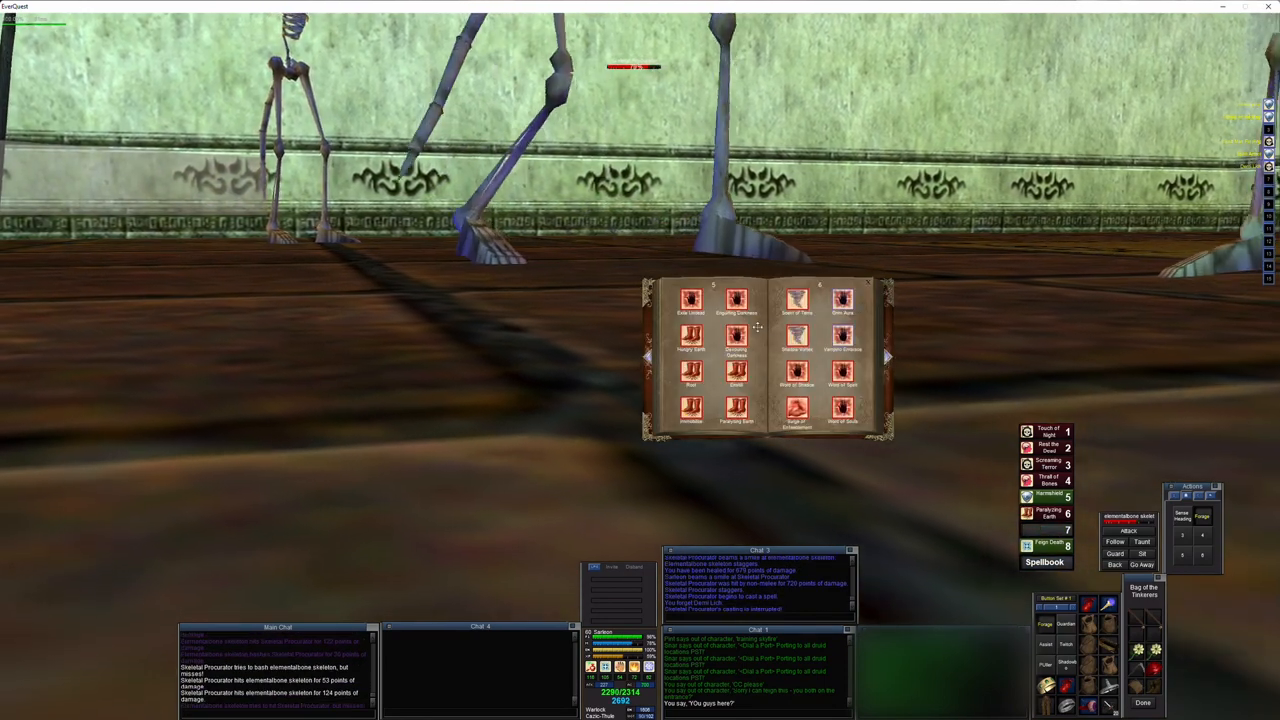